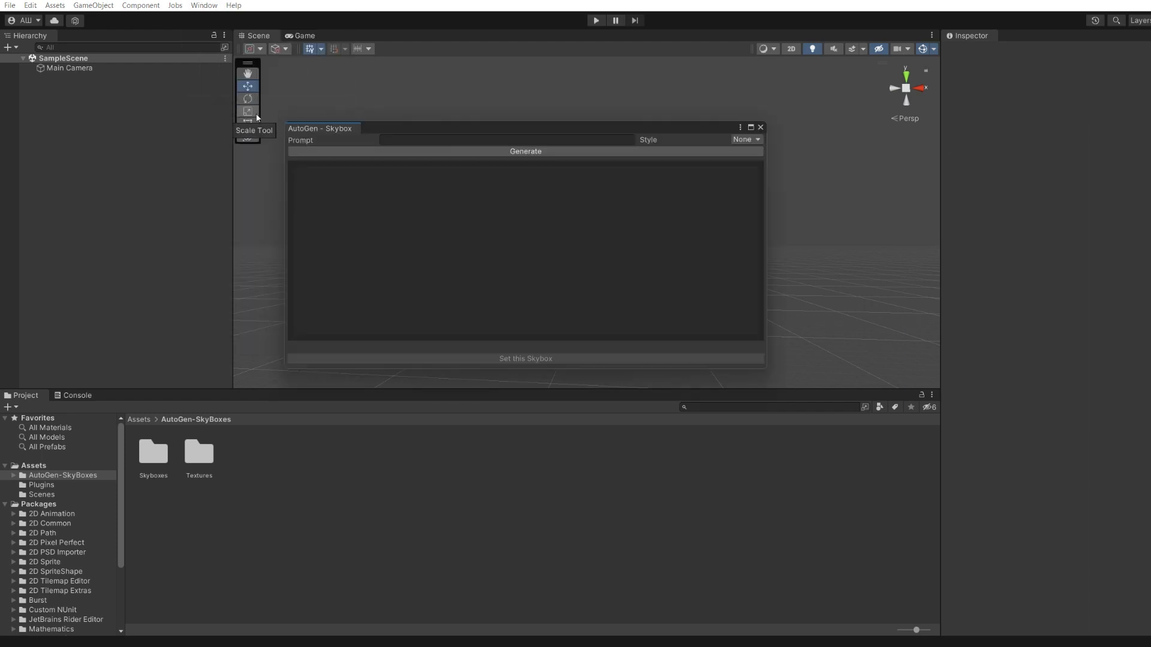
Enter 'Dark blue sky with stars and clouds' as the skybox prompt
click(506, 140)
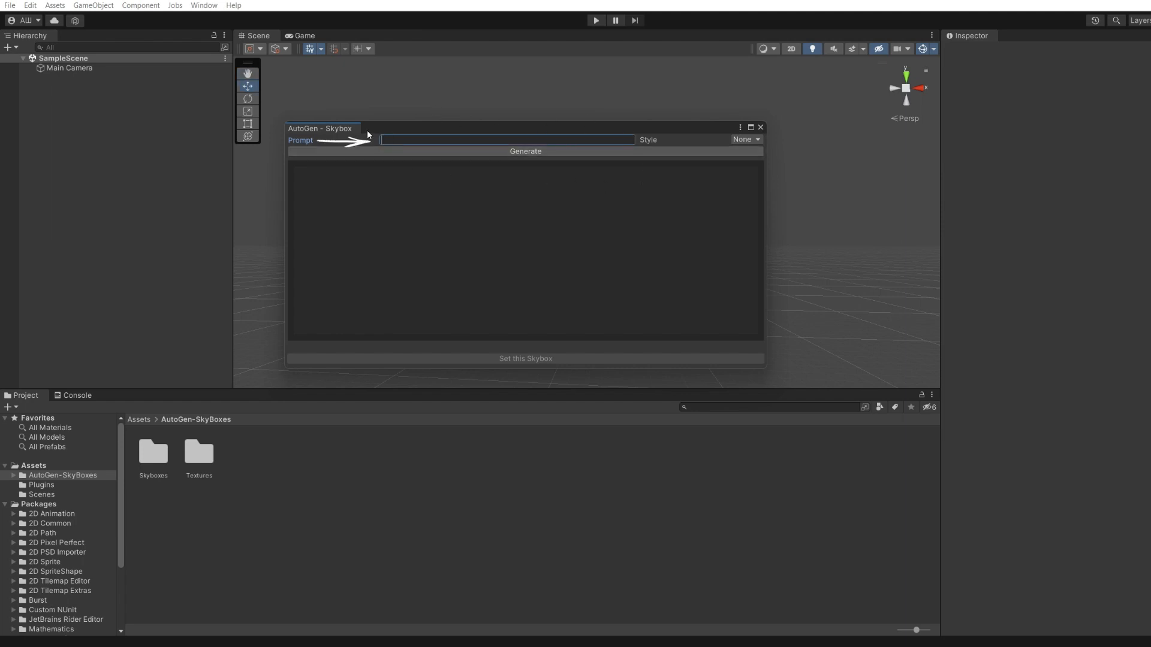
text(Dark blue sky with stars)
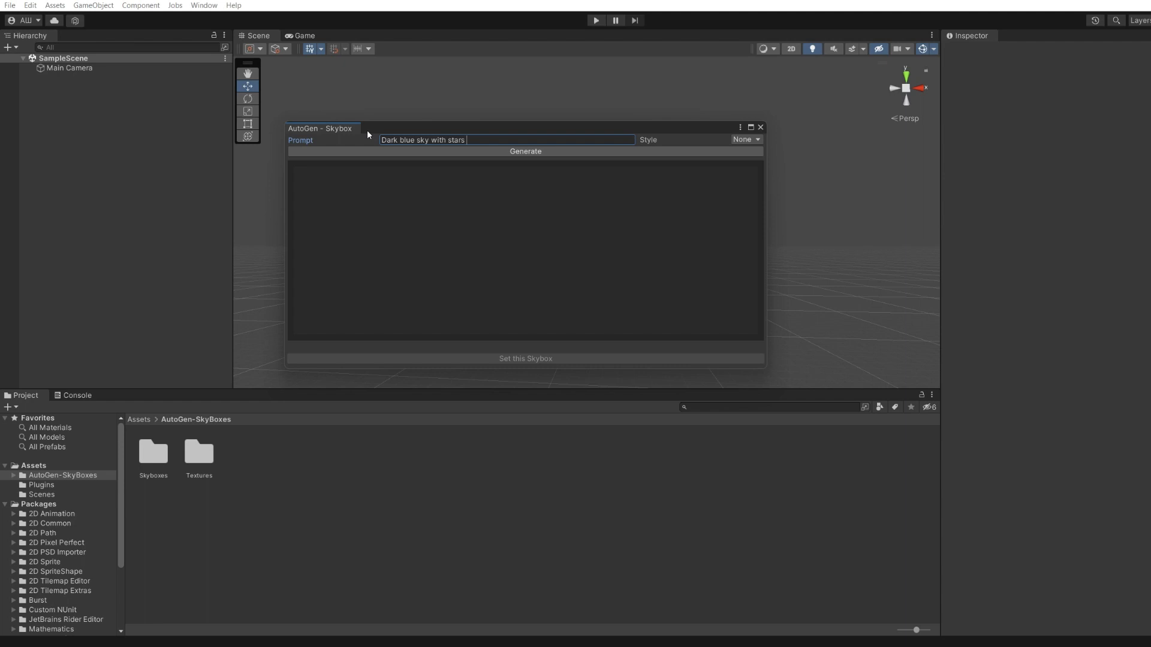
text(and clou)
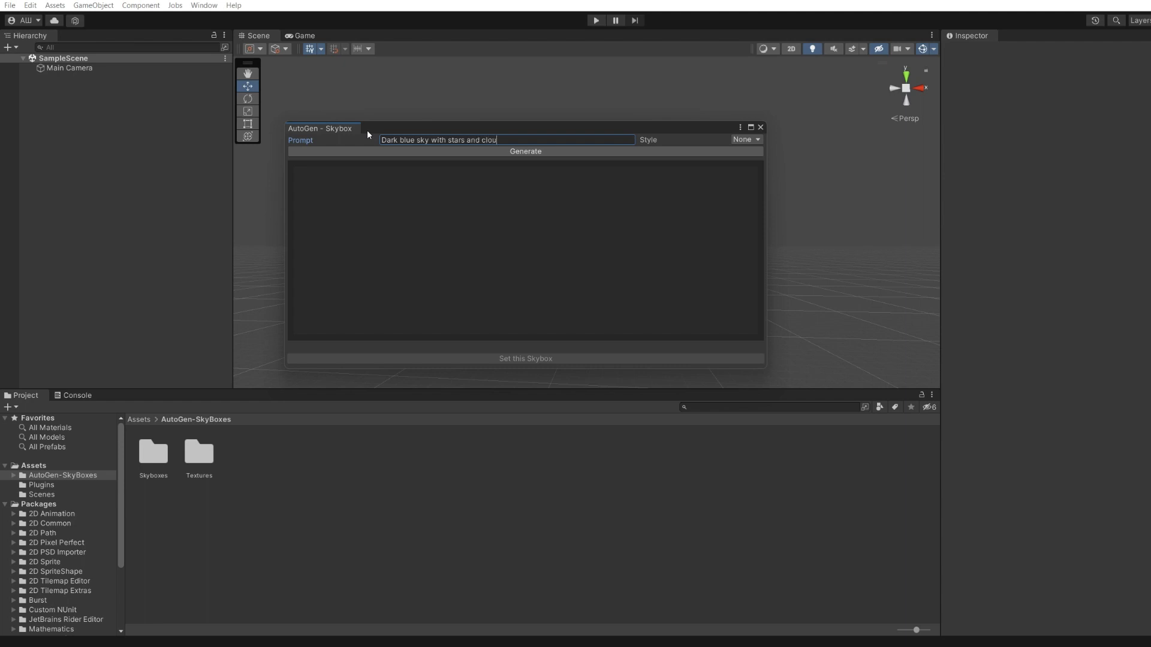
text(ds)
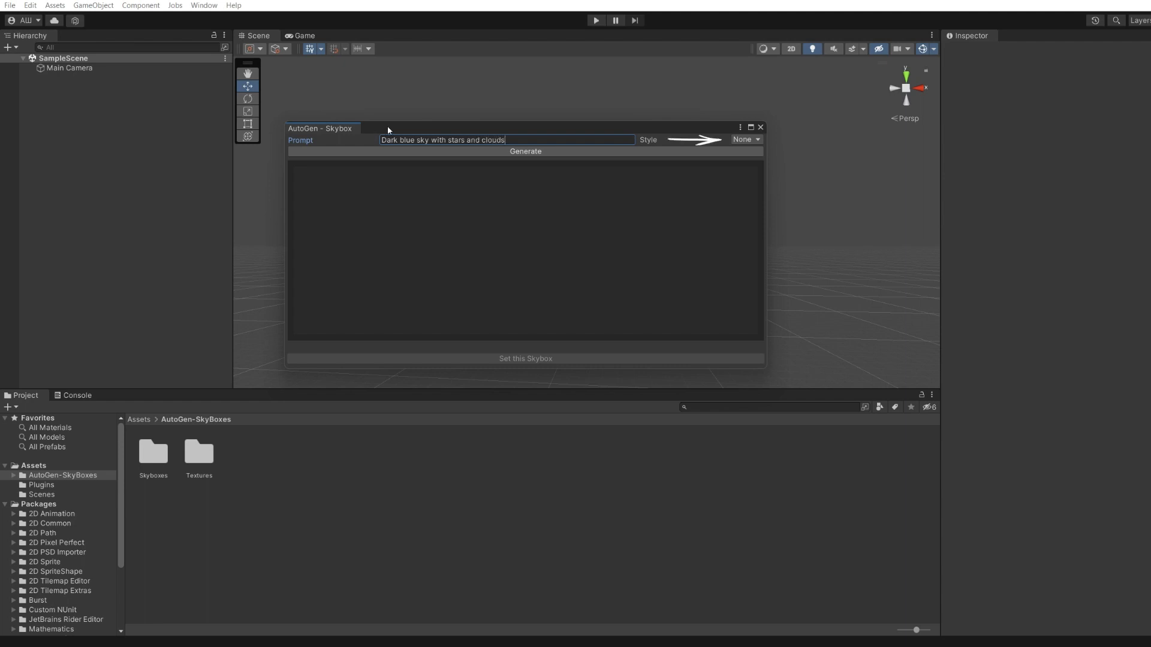
Choose Fantasy Landscape from the skybox style list
click(746, 139)
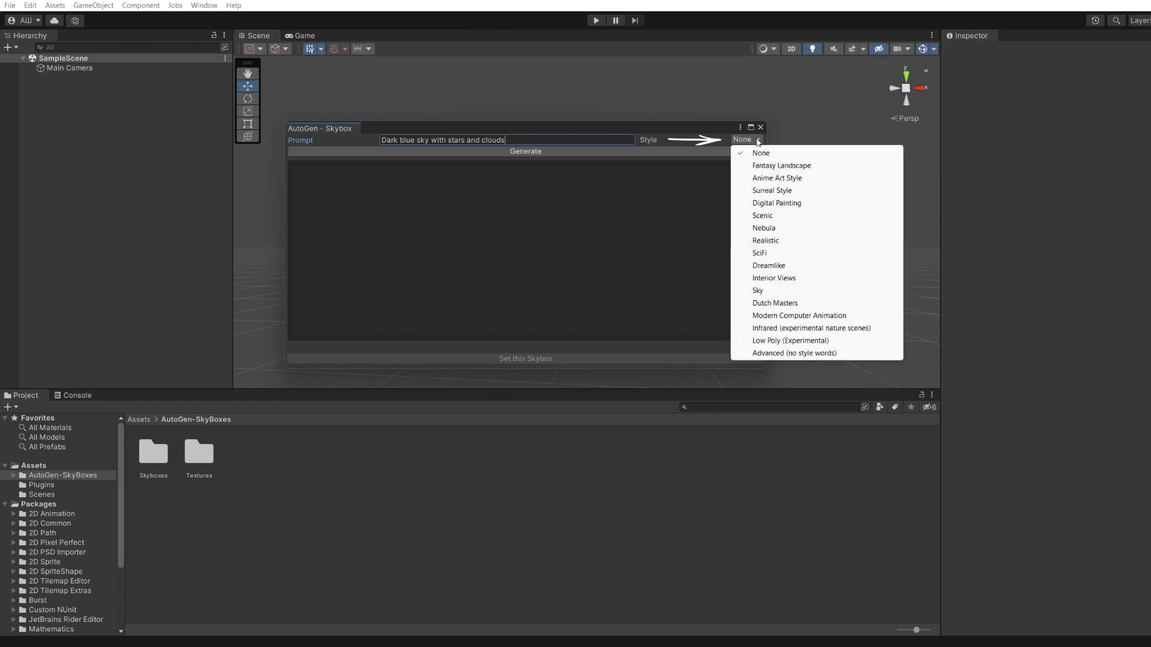
mouse_move(781, 216)
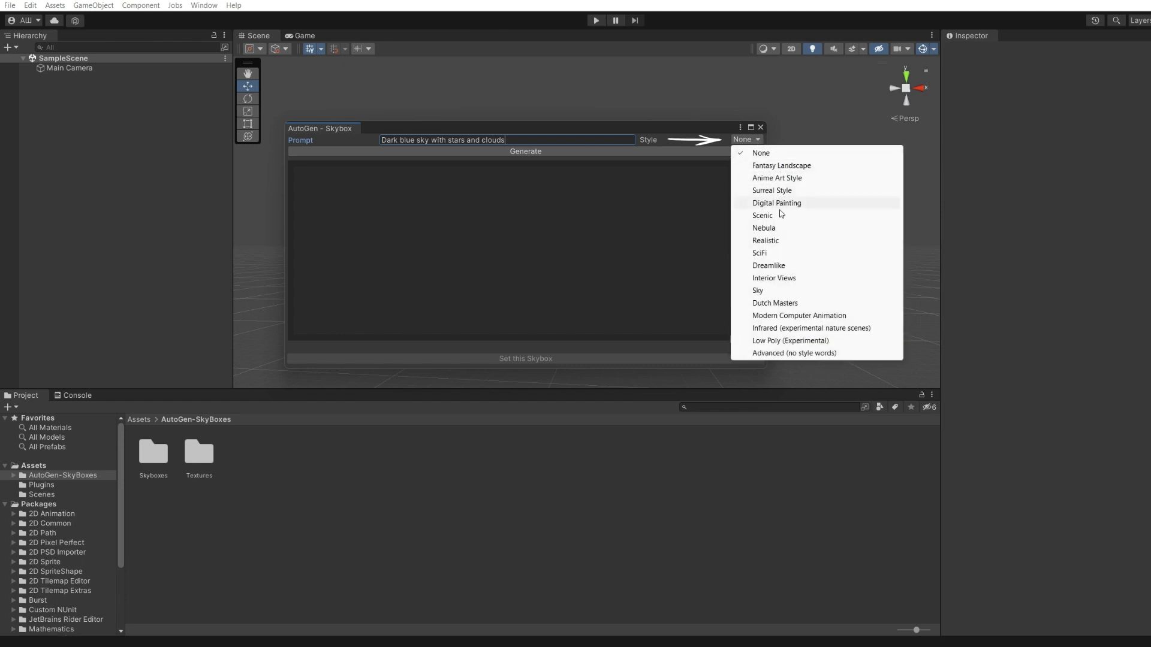
mouse_move(779, 229)
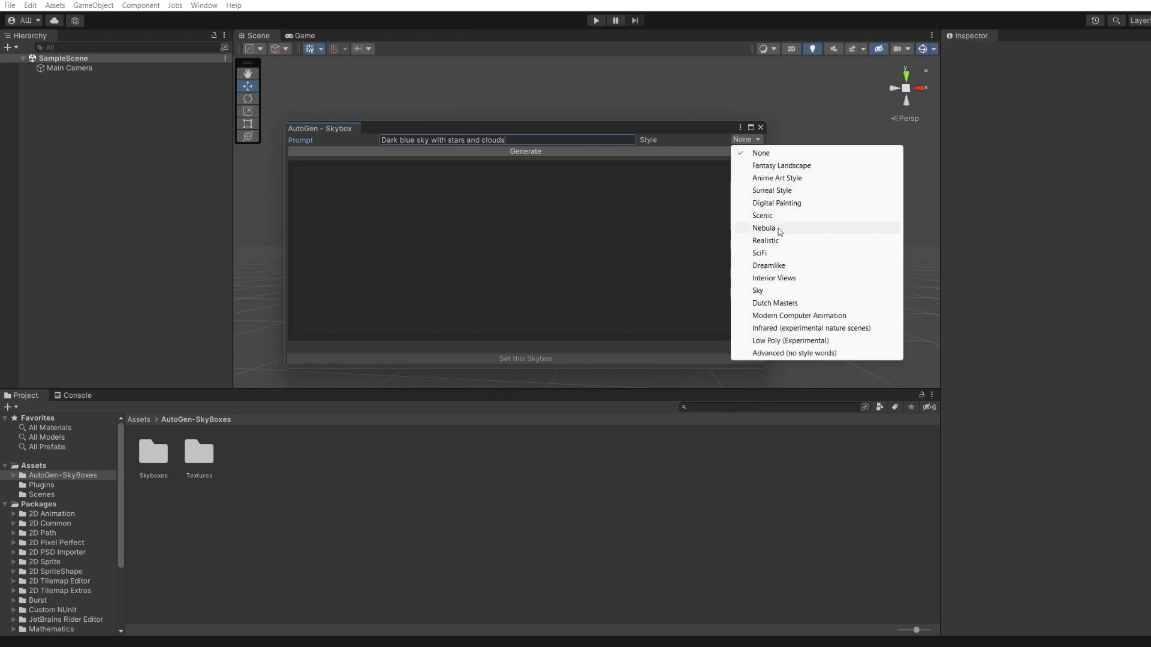
click(782, 165)
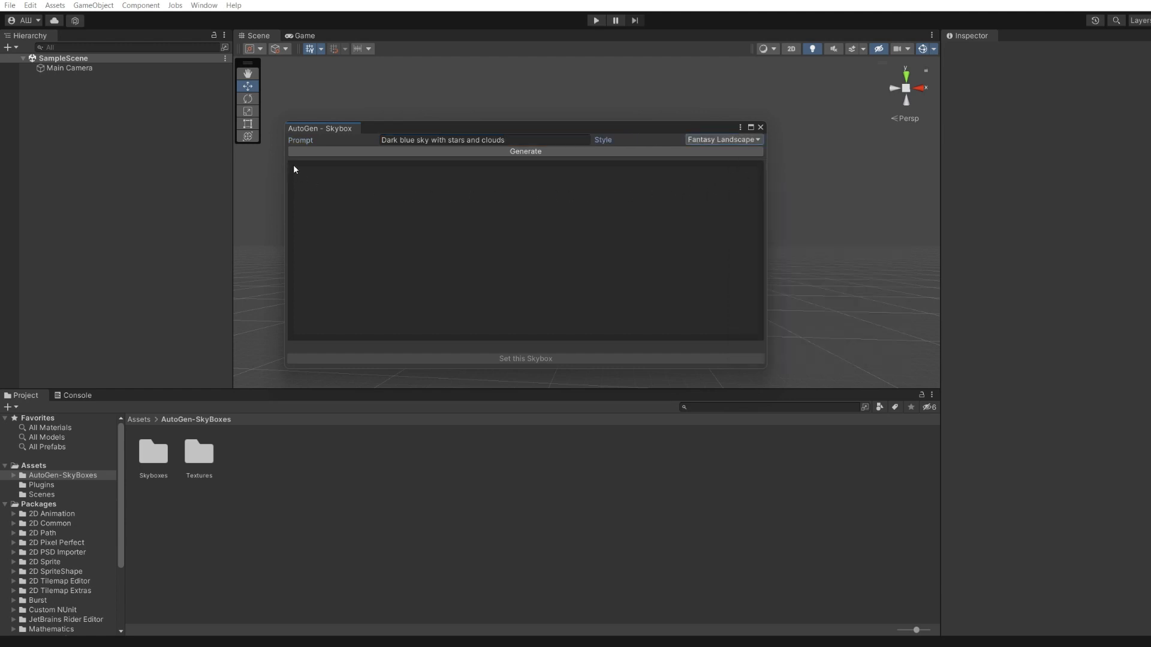
Start generating the starry sky panorama from the prompt and style
click(525, 151)
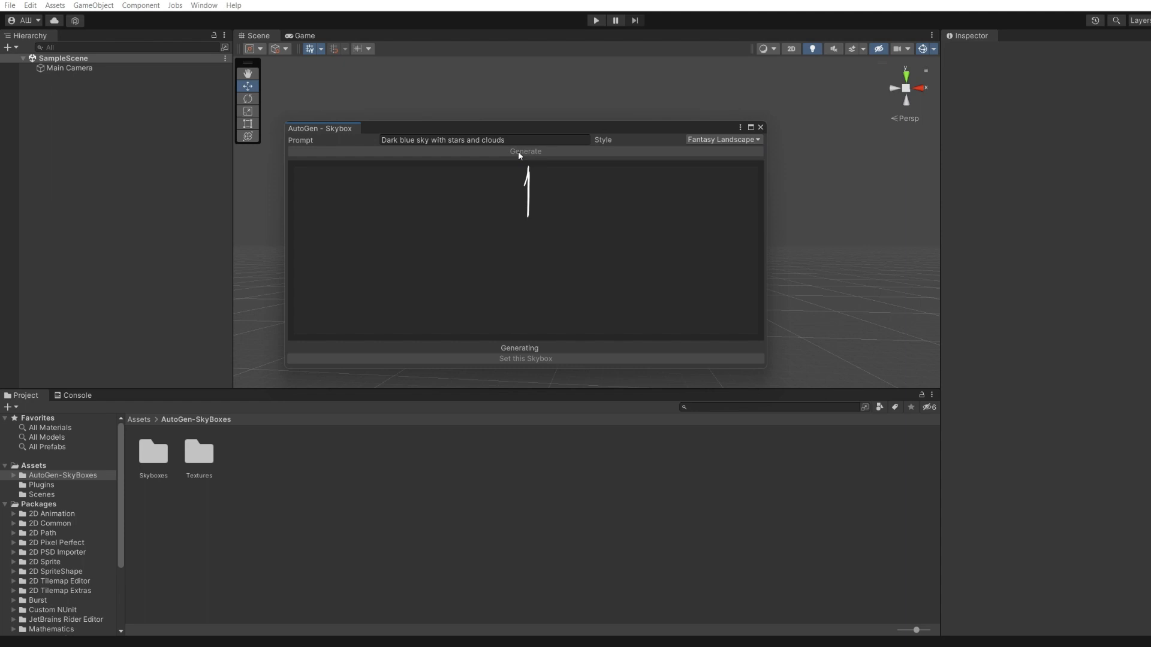
mouse_move(592, 348)
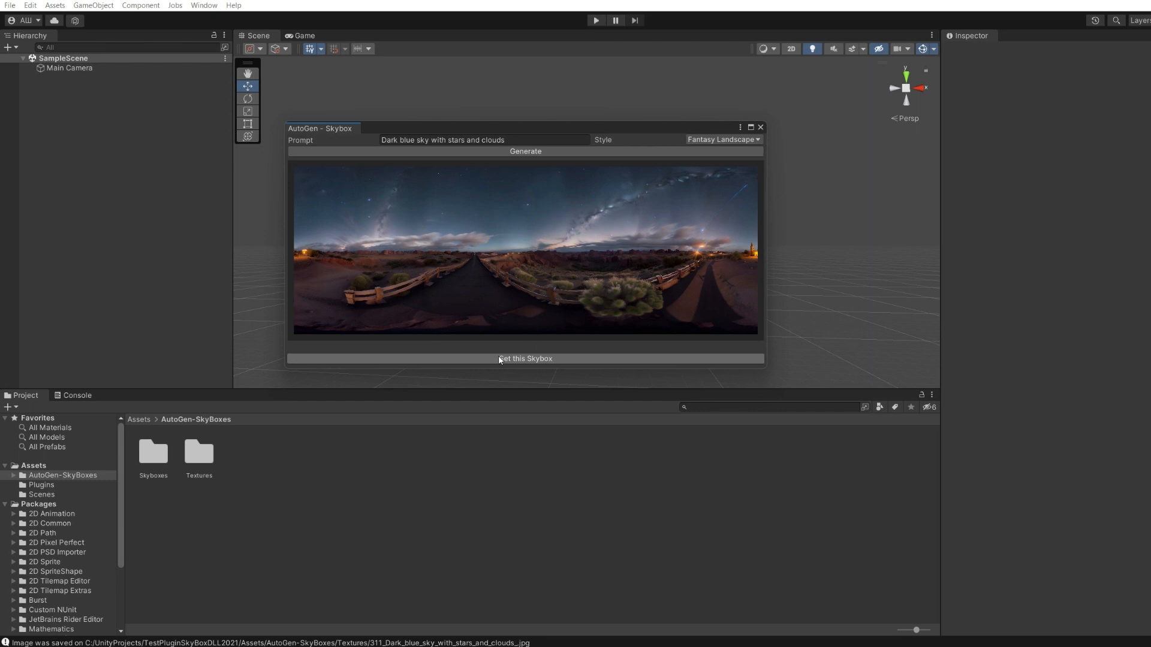
Apply the generated panorama as the scene skybox and dock the generator window
click(525, 358)
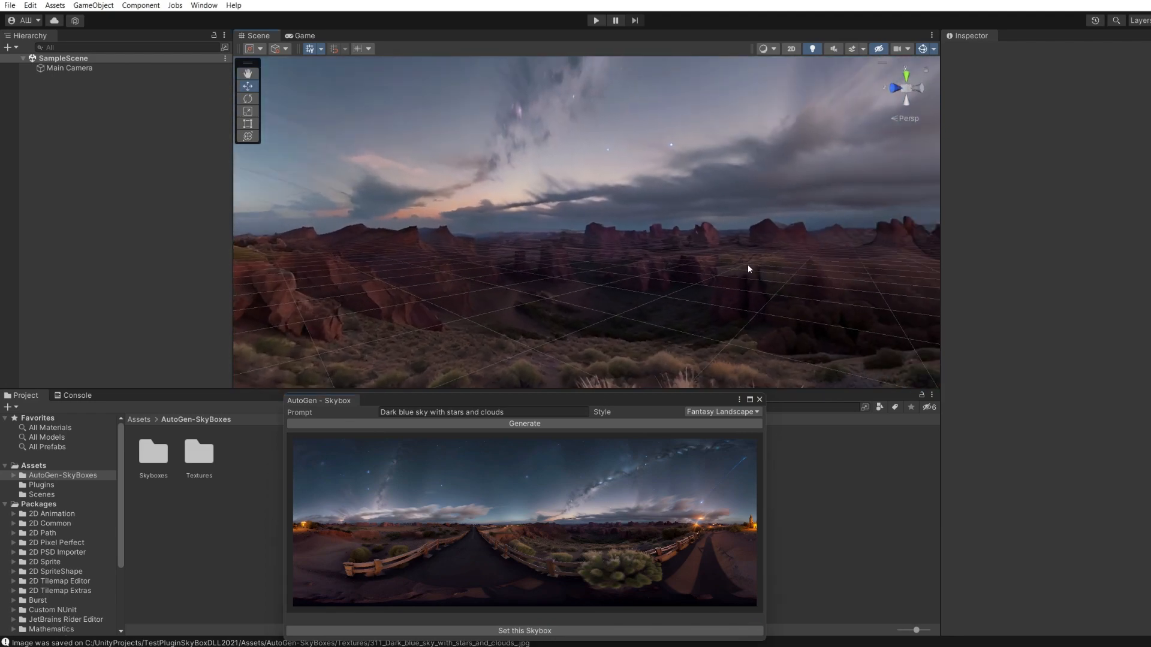
drag(748, 268, 646, 287)
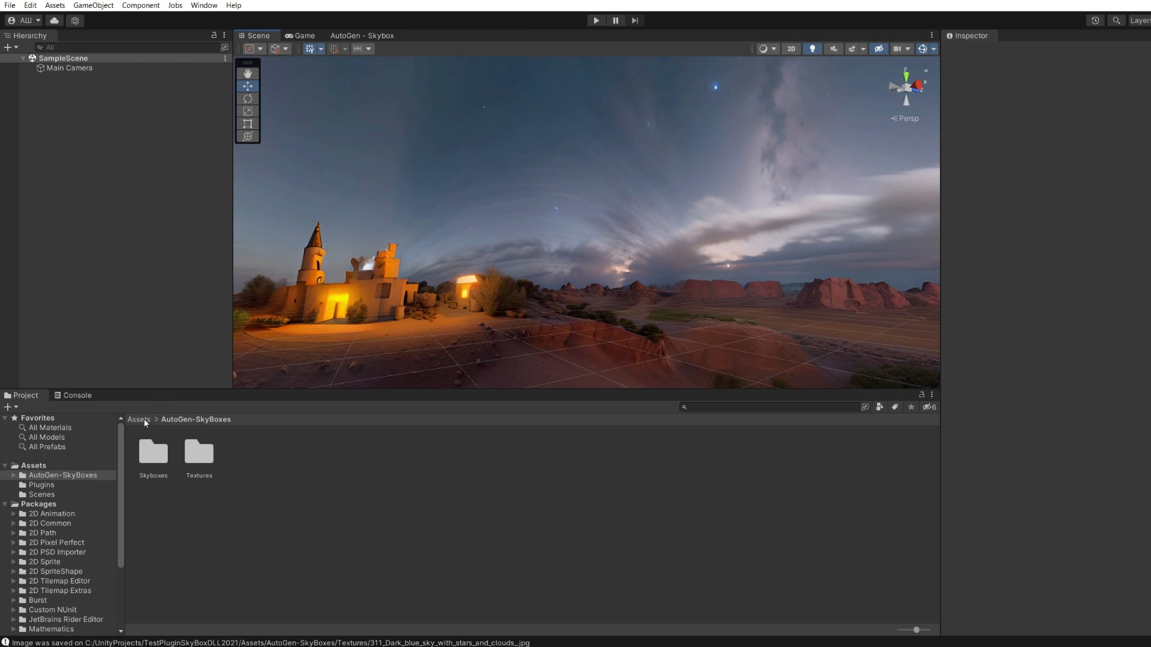
click(139, 419)
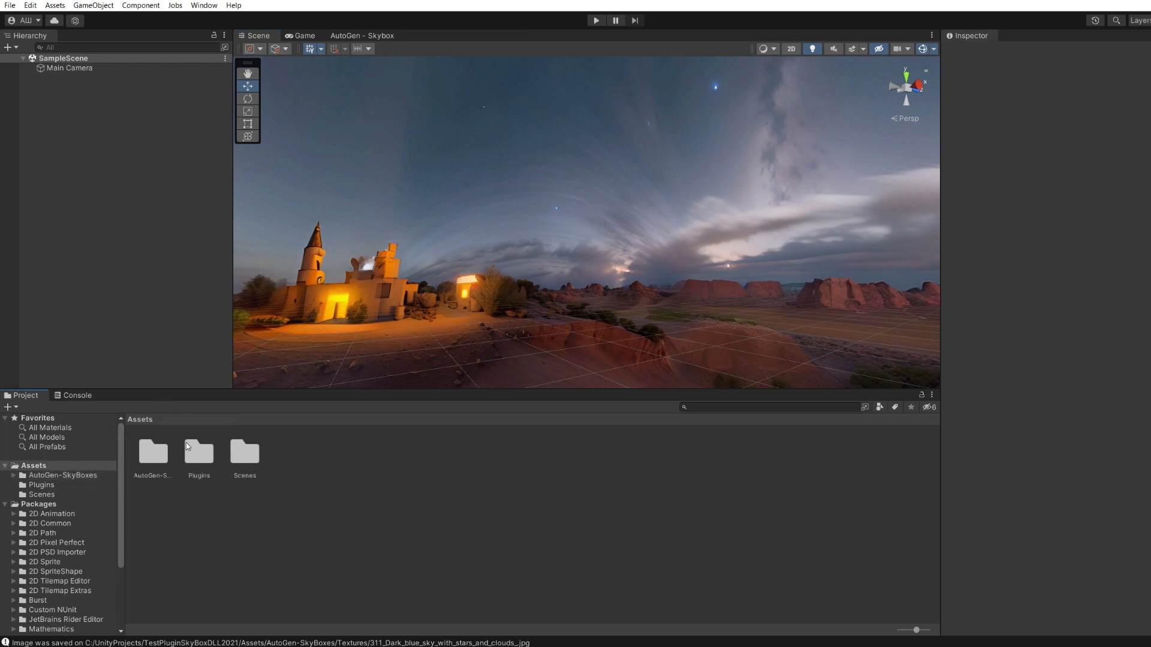
double_click(152, 453)
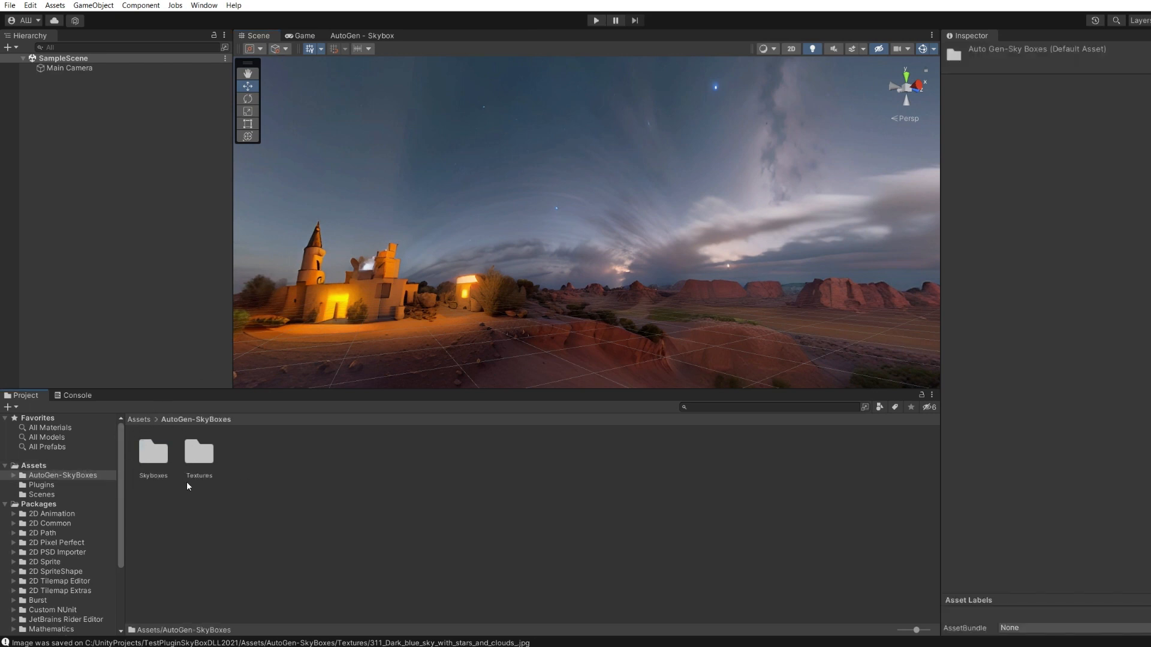
double_click(199, 453)
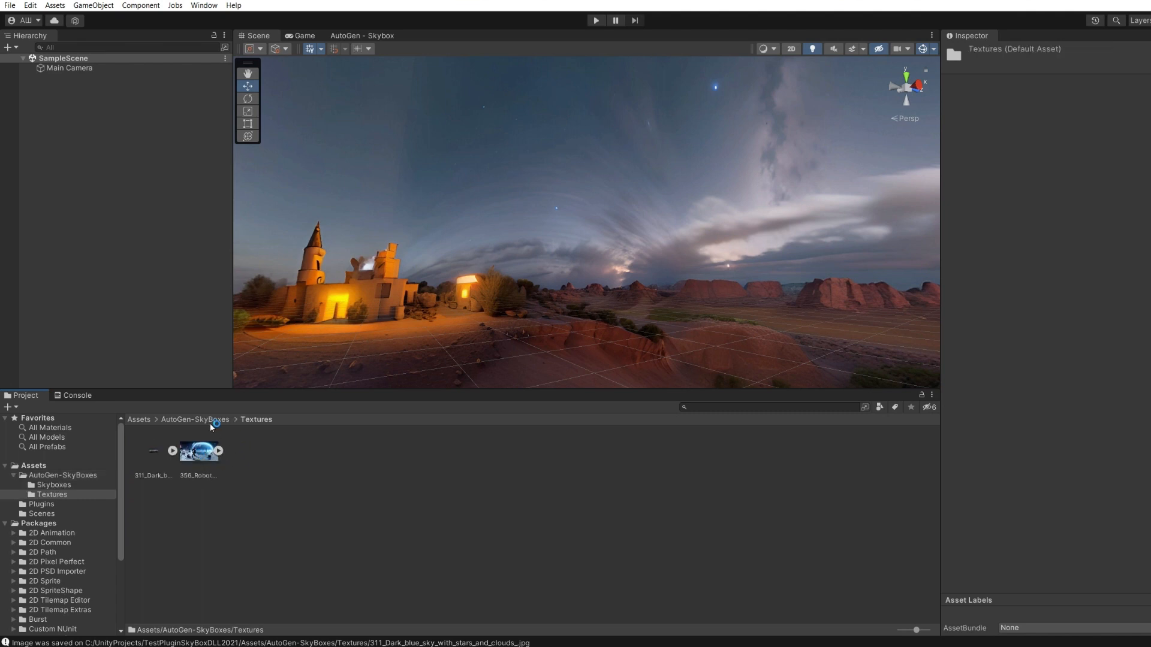
click(194, 420)
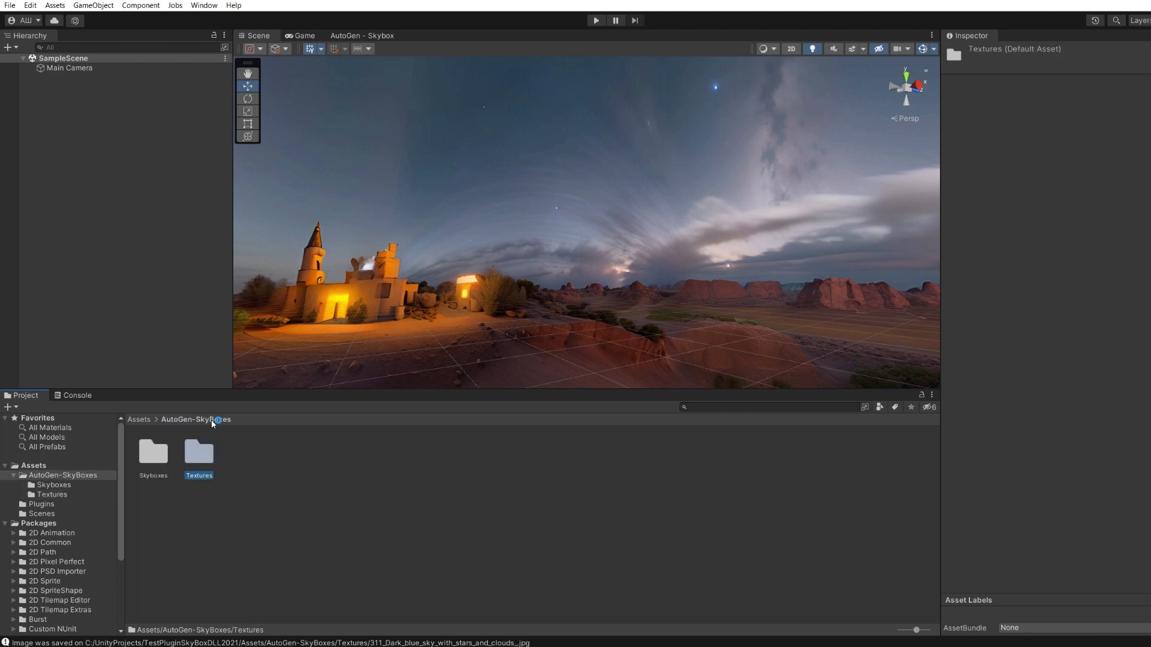